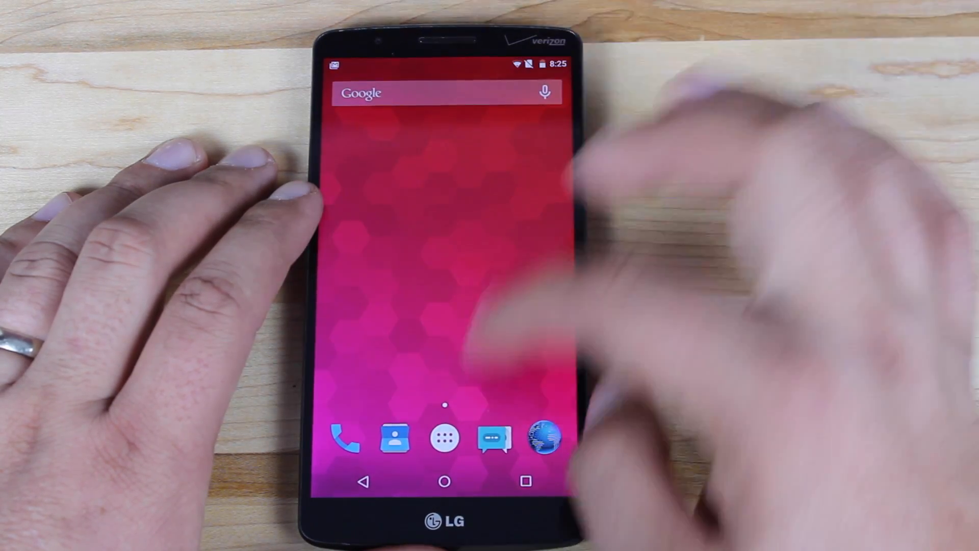
# Step: Open About phone and scroll through the CyanogenMod 12 and Android 5.0 version details
pyautogui.click(445, 436)
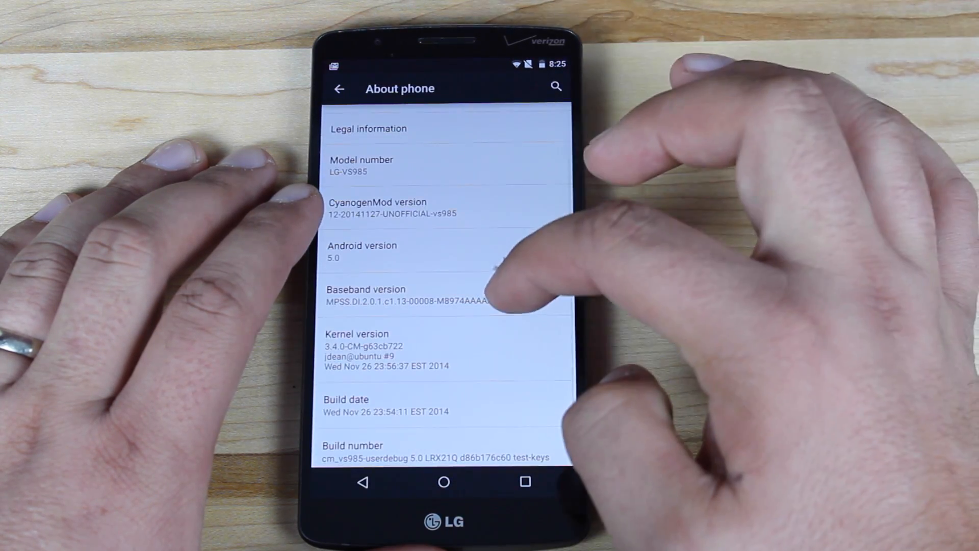
pyautogui.scroll(-3)
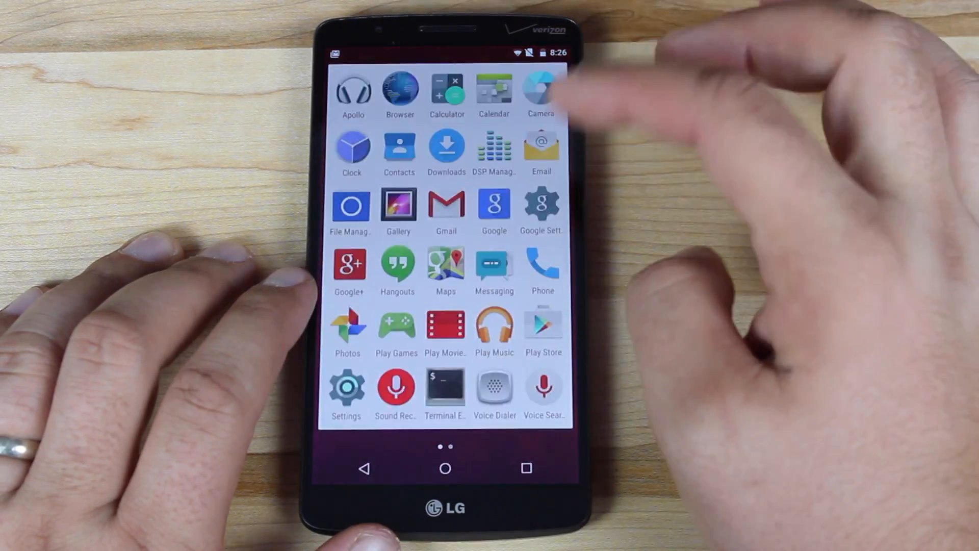
# Step: Open the app drawer to view the installed apps
pyautogui.click(541, 91)
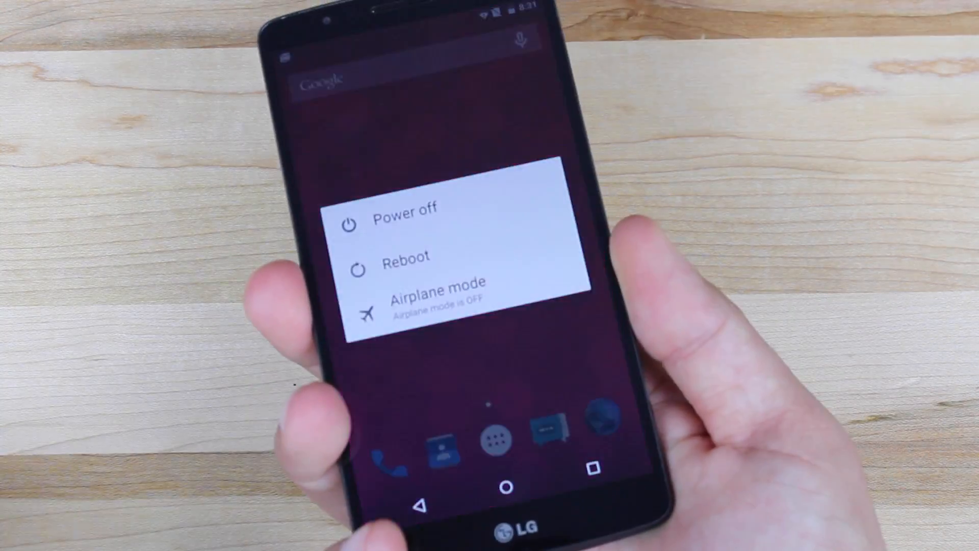
# Step: Choose Reboot from the power menu to restart into PhilZ Touch recovery
pyautogui.click(400, 210)
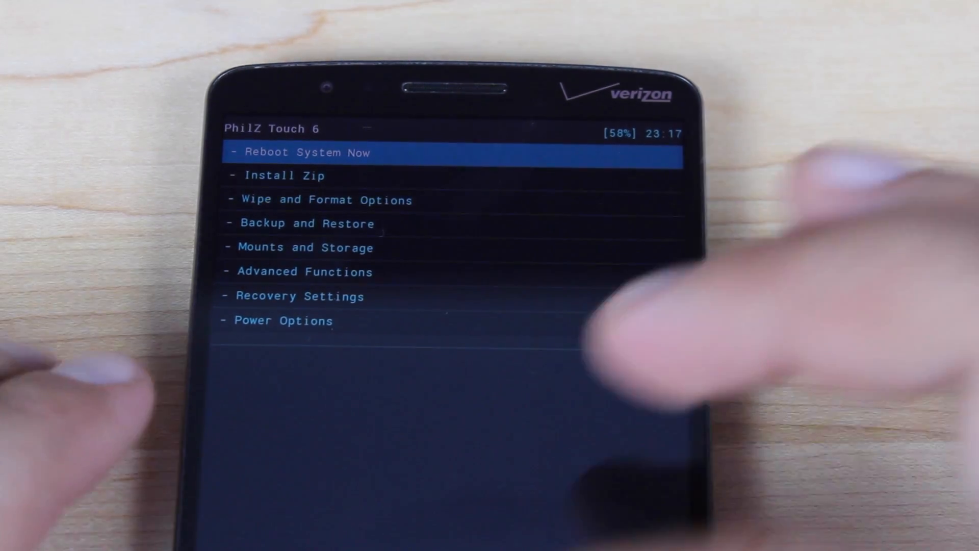
# Step: Go to Install Zip, then Choose zip from /sdcard
pyautogui.click(305, 225)
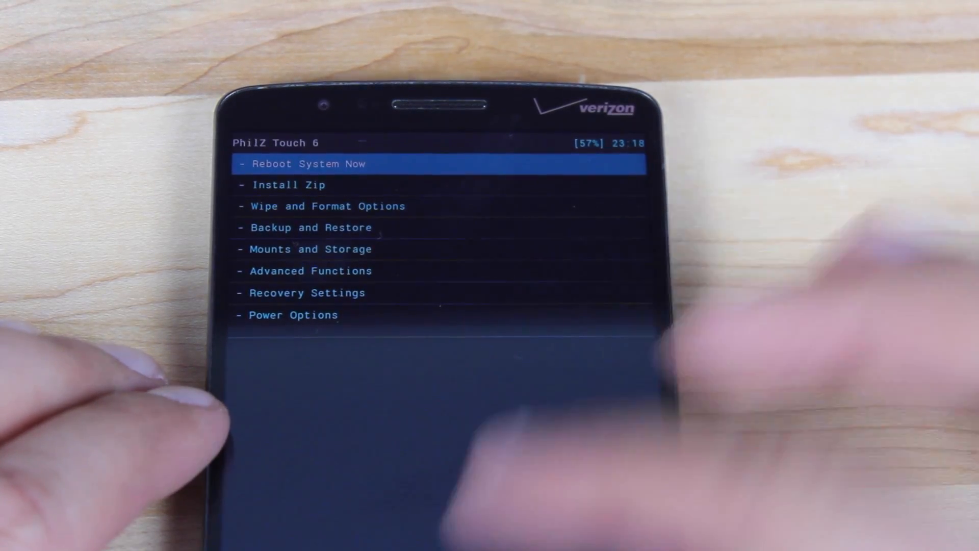
pyautogui.click(290, 184)
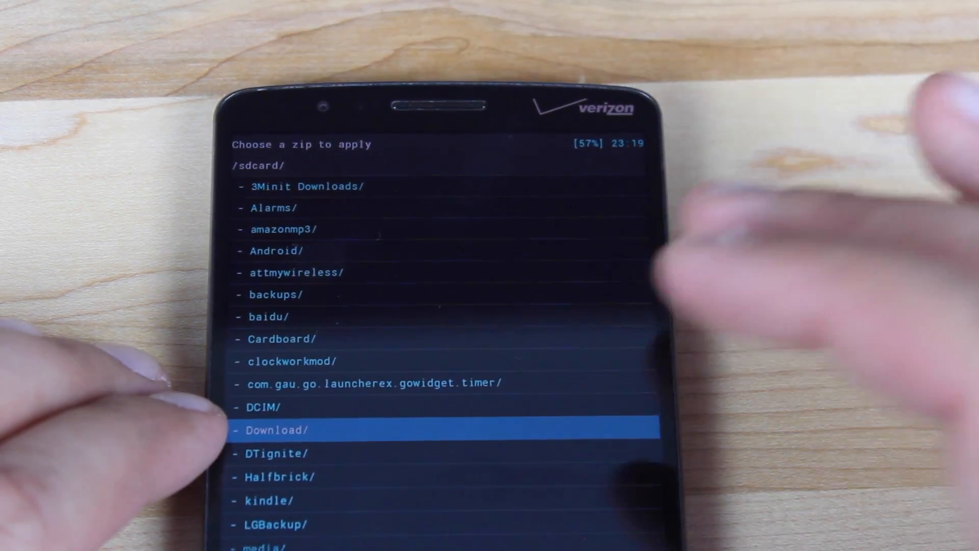
# Step: Tap the Download/ folder entry in the /sdcard list
pyautogui.click(274, 429)
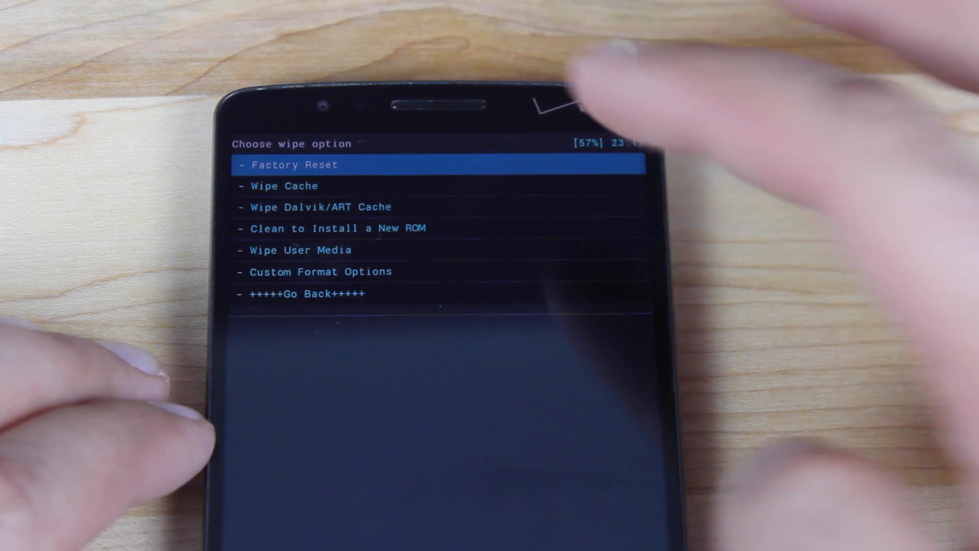
# Step: Run and confirm a Factory Reset from Wipe and Format Options, then go back
pyautogui.click(294, 165)
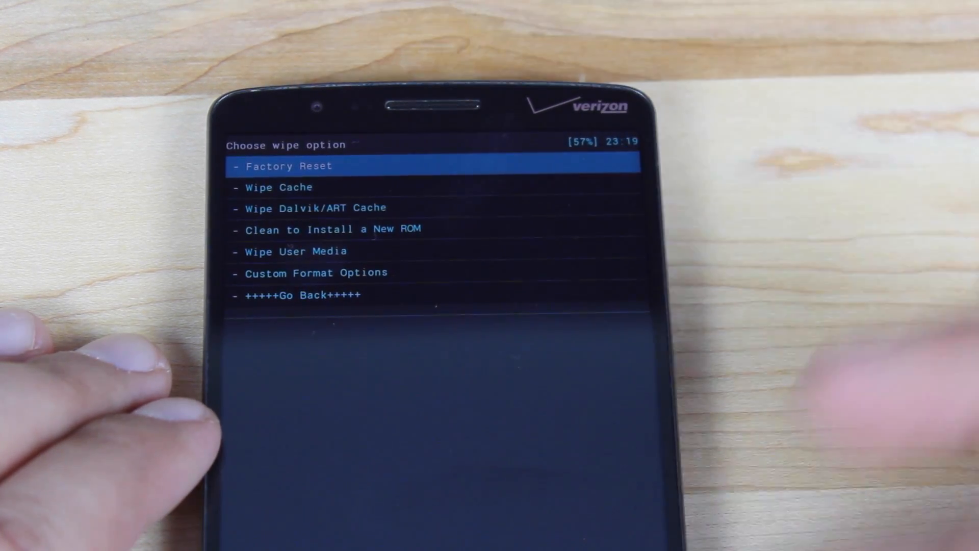
pyautogui.click(437, 189)
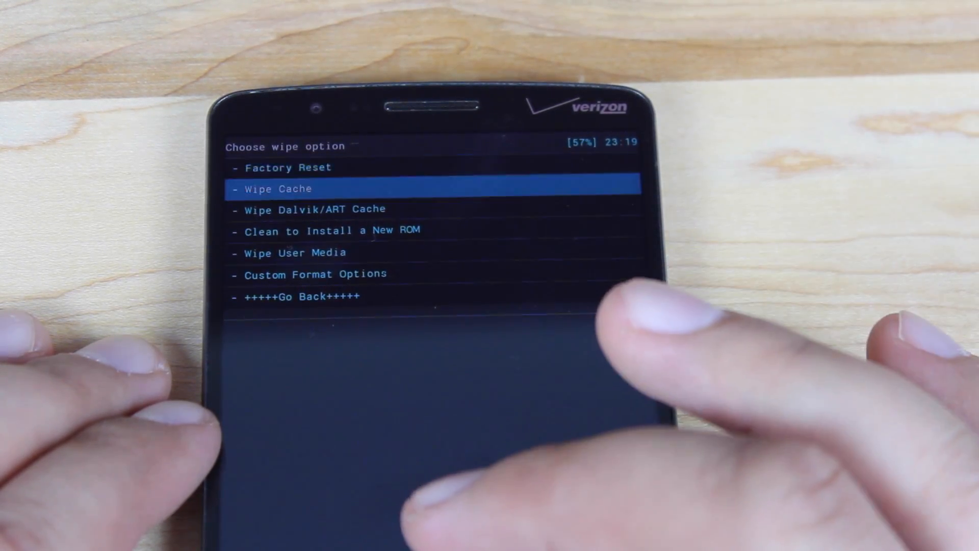
pyautogui.click(278, 189)
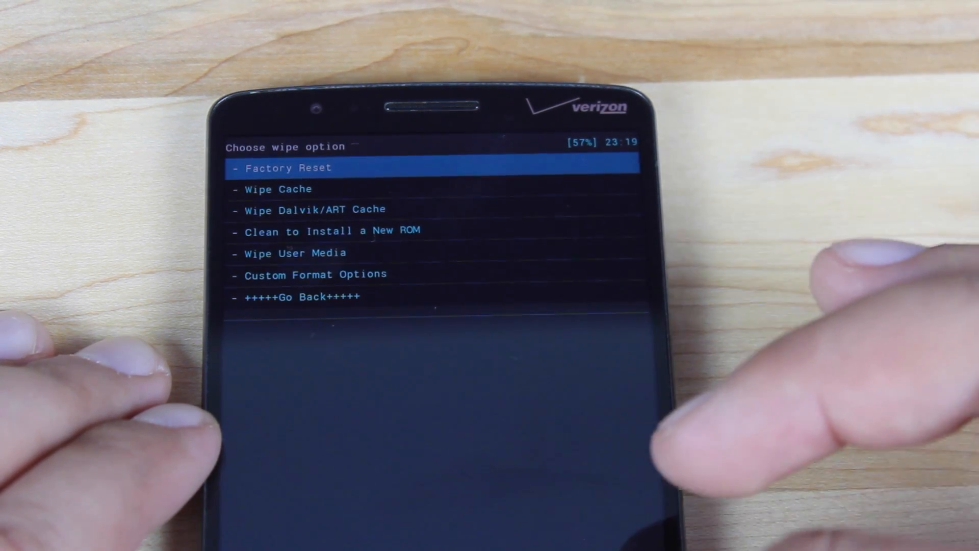
pyautogui.click(437, 209)
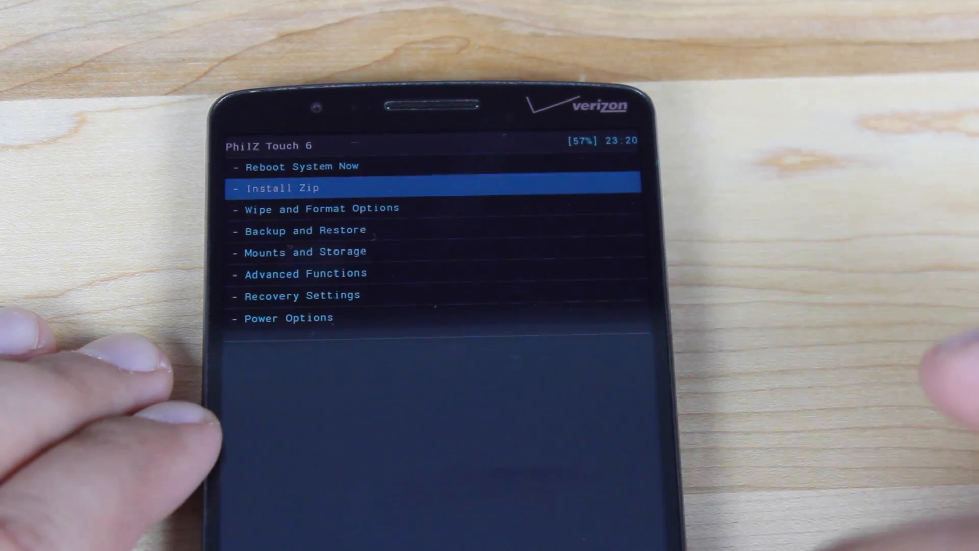
pyautogui.click(282, 188)
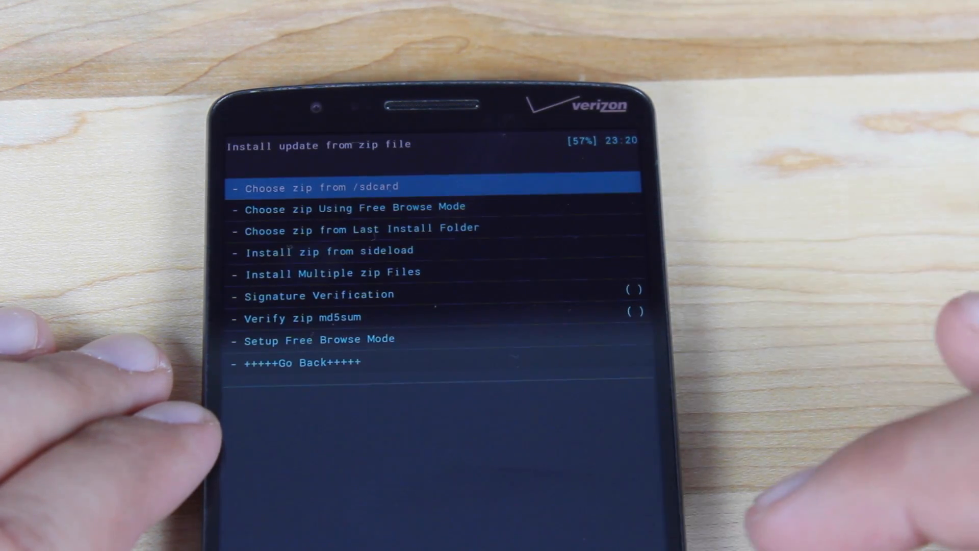
pyautogui.click(319, 187)
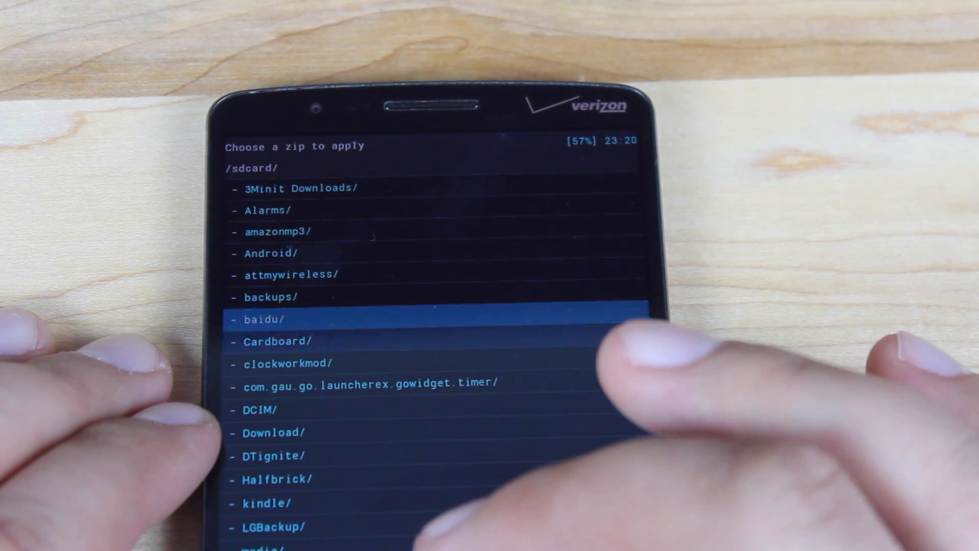
pyautogui.click(275, 432)
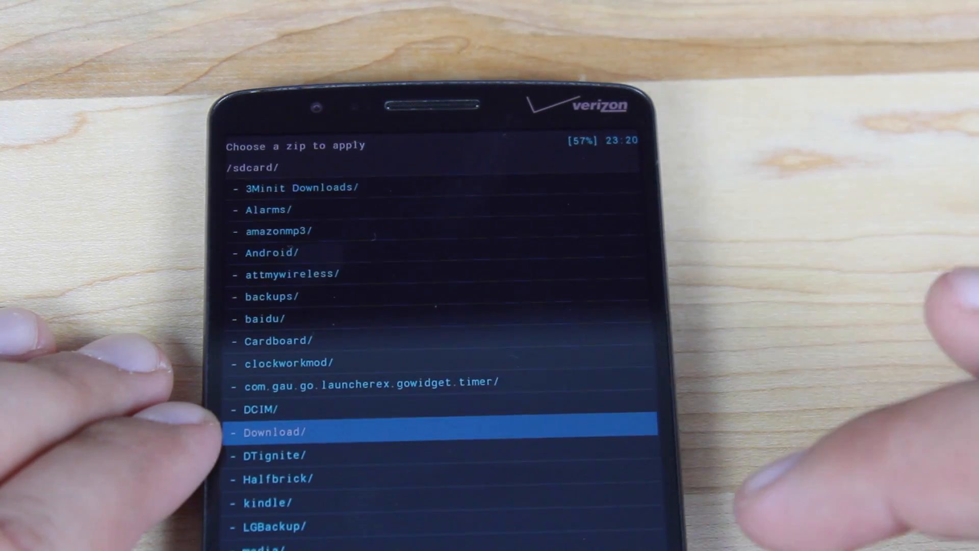
pyautogui.click(272, 432)
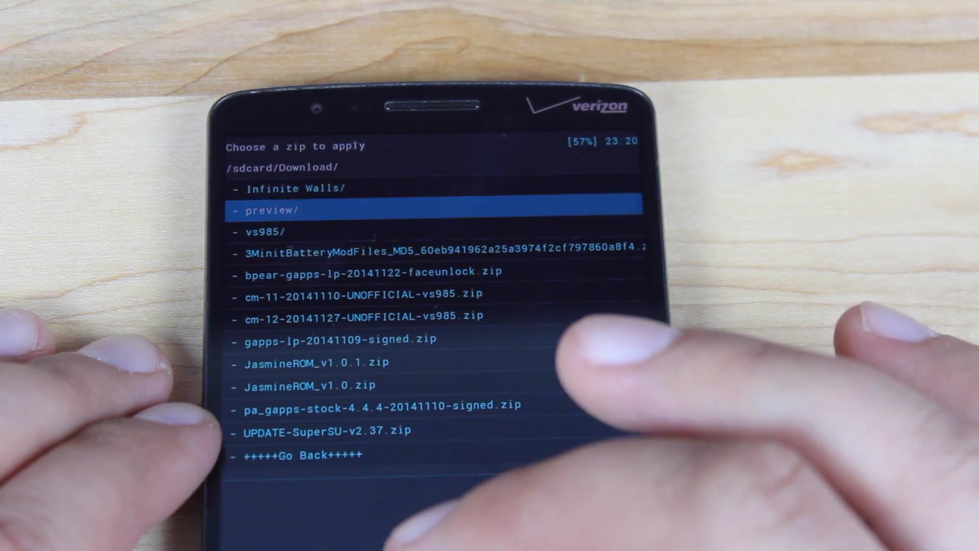
pyautogui.click(362, 317)
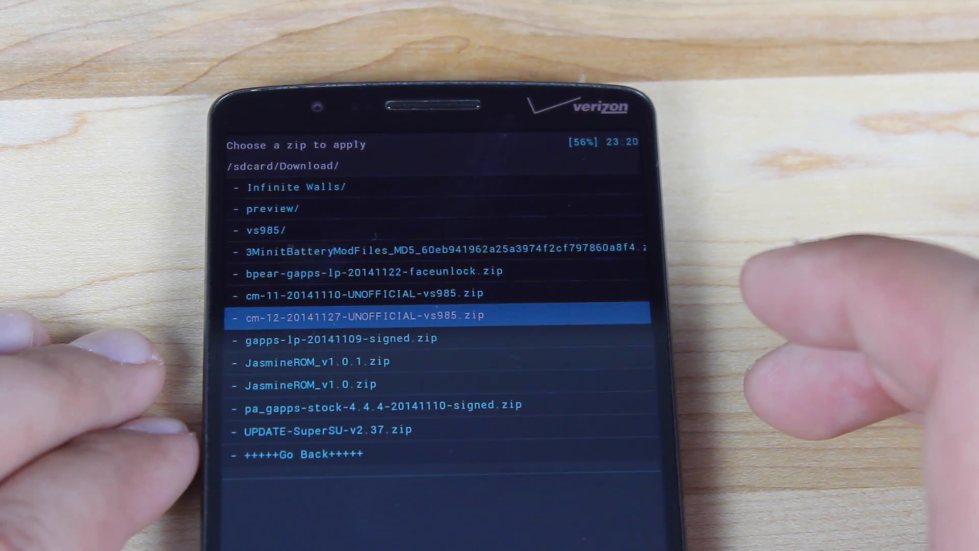
pyautogui.click(361, 316)
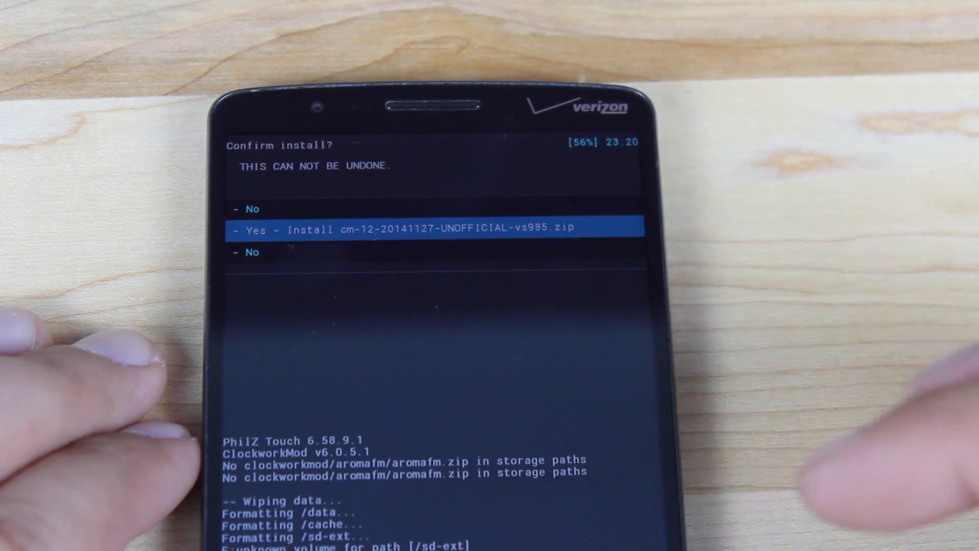
pyautogui.click(429, 228)
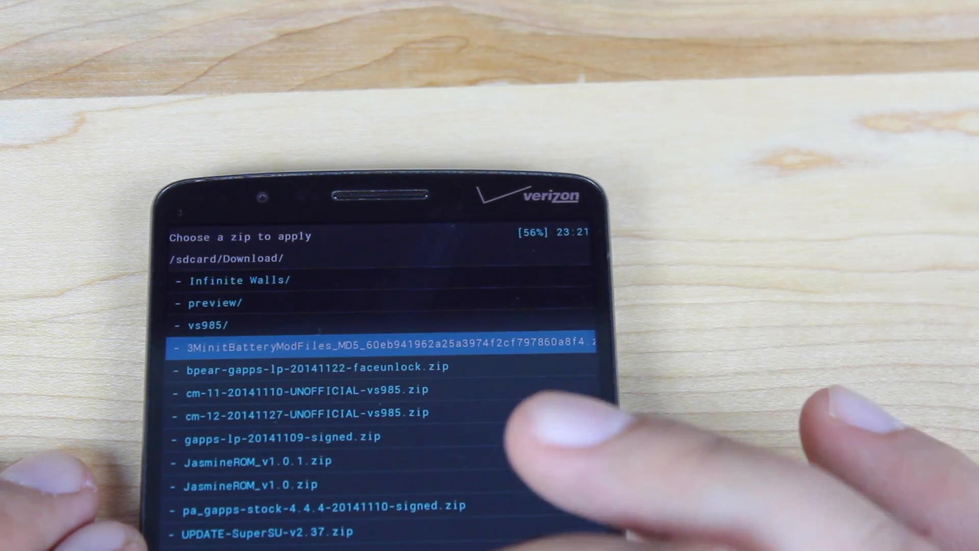
# Step: Return to /sdcard/ and reopen Download/ to list the gapps zips
pyautogui.click(315, 367)
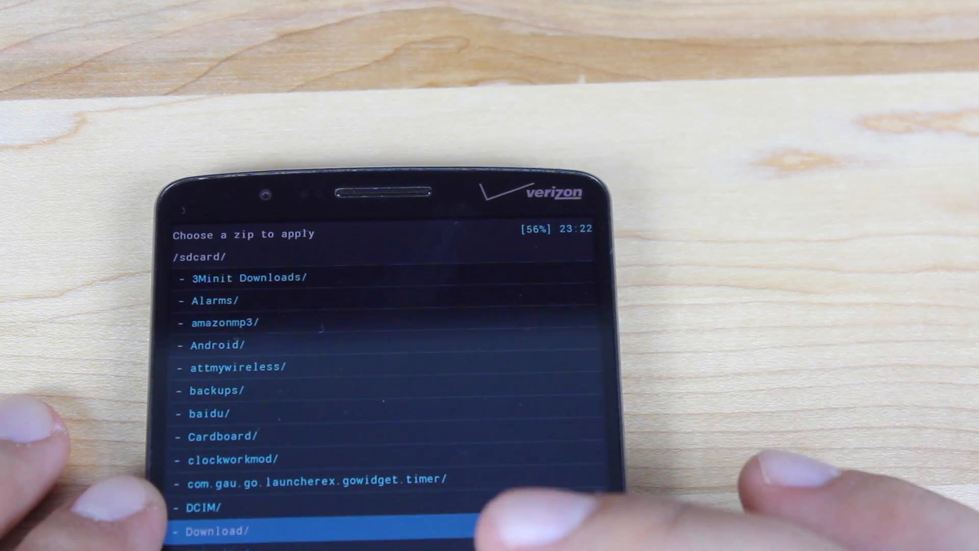
pyautogui.click(215, 530)
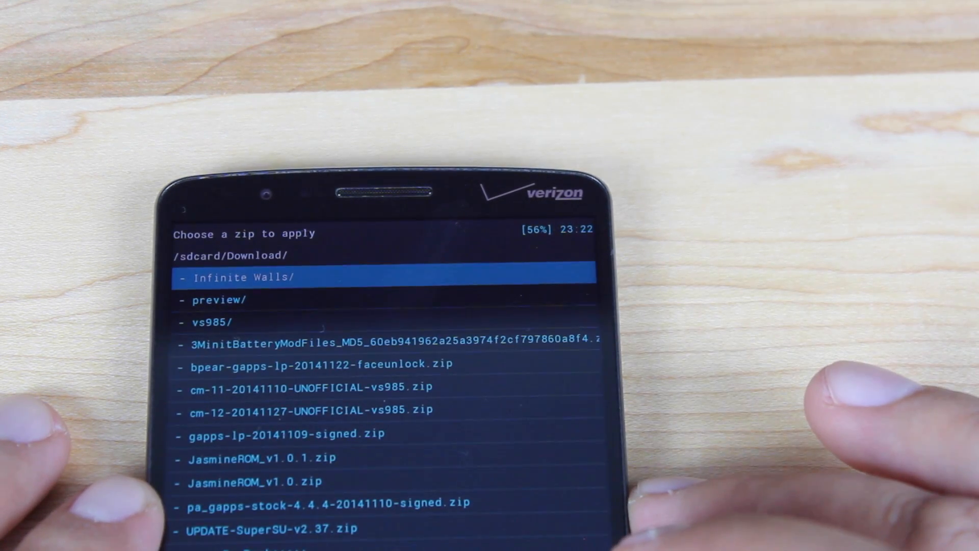